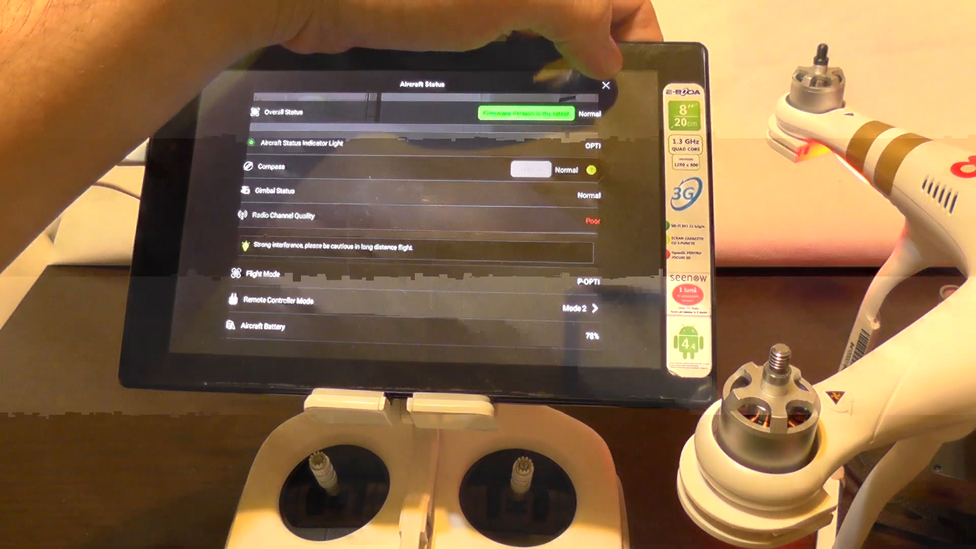
- Close the Aircraft Status overview and show the camera photo settings (image size, format, white balance, style, colour)
{"action": "left_click", "coordinate": [604, 84]}
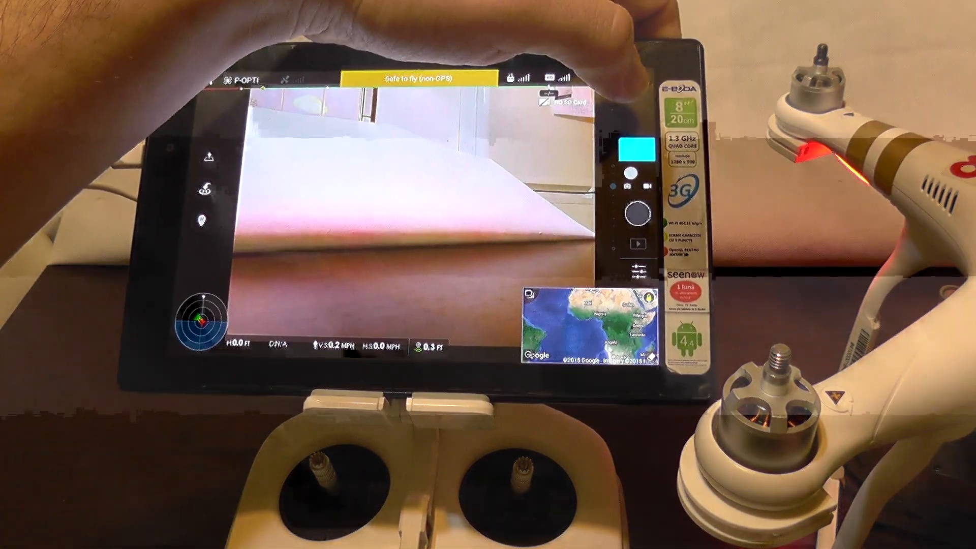
{"action": "left_click", "coordinate": [633, 147]}
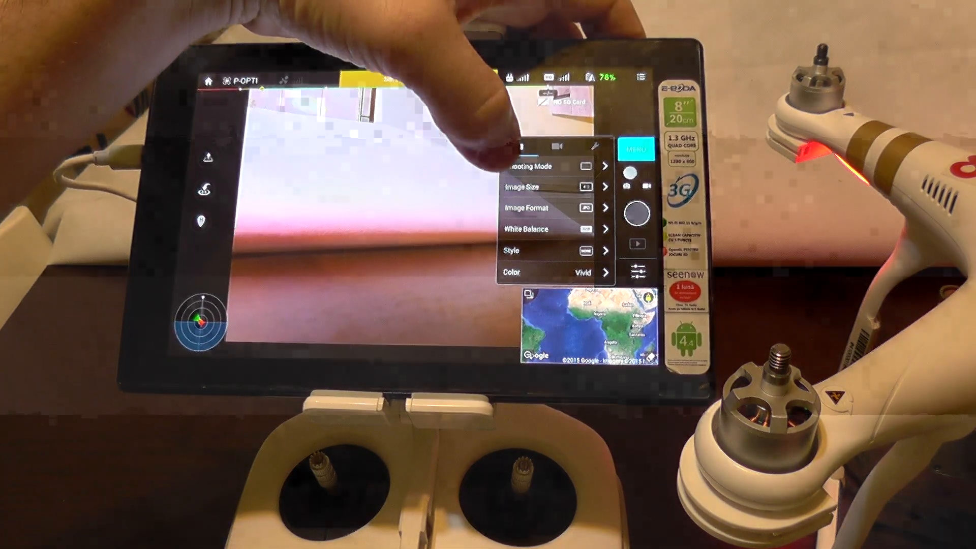